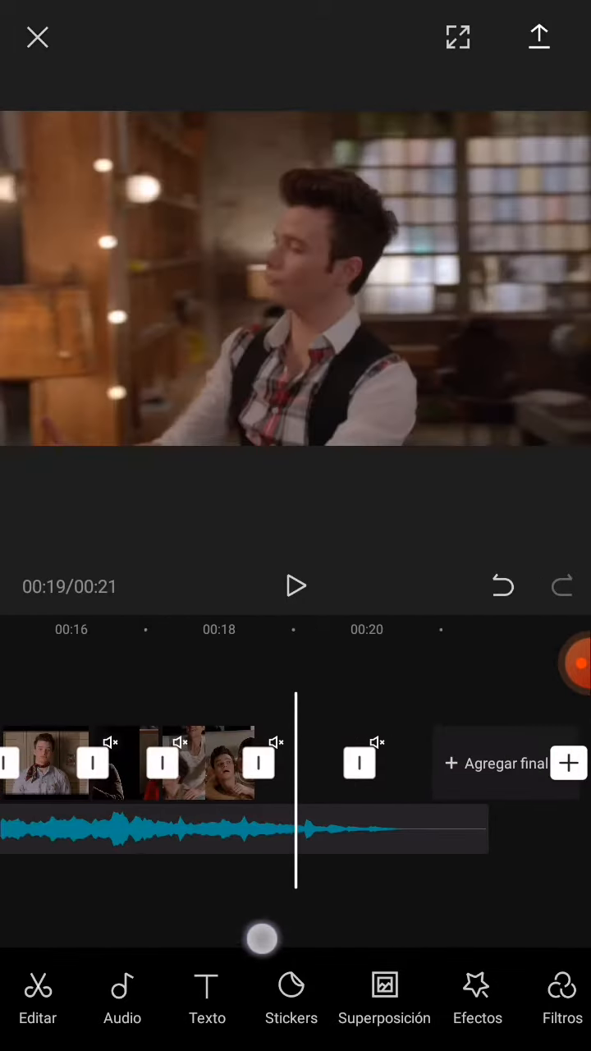
# Apply the Años 90 effect from Tendencias and tune its Filtrar, Enfocar and Horizontal sliders
pyautogui.click(568, 762)
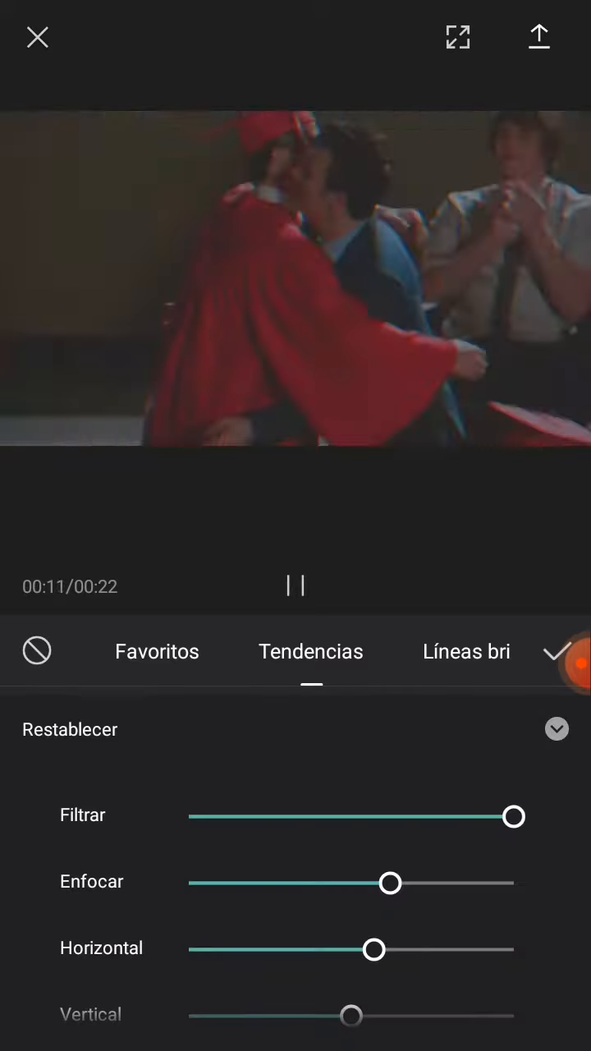
# Confirm the 90s effect, tweak saturation in Ajustar, then overlay the Marco de diario 2 frame
pyautogui.click(559, 651)
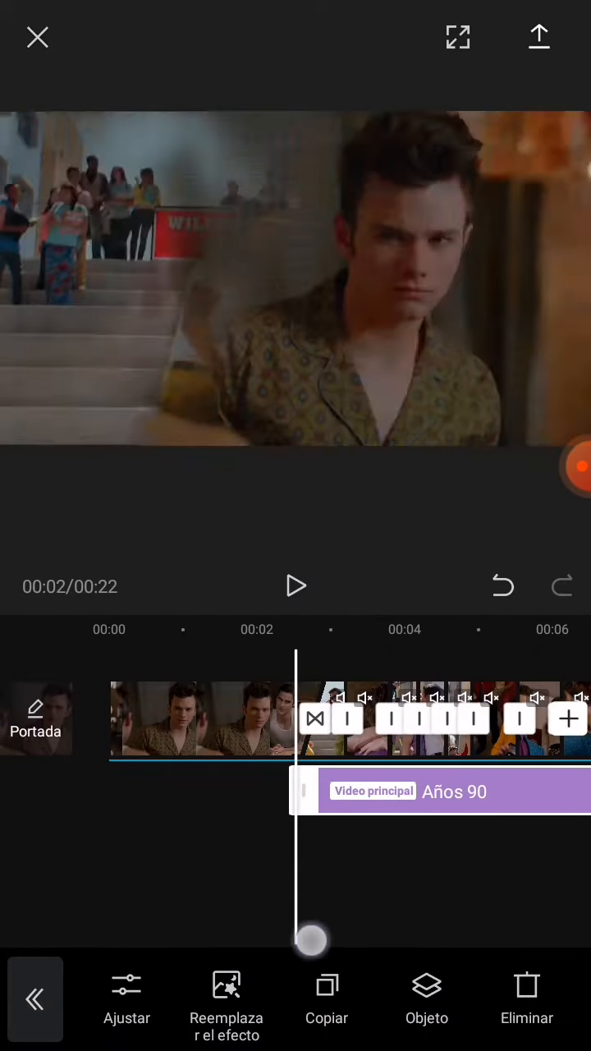
pyautogui.click(126, 1002)
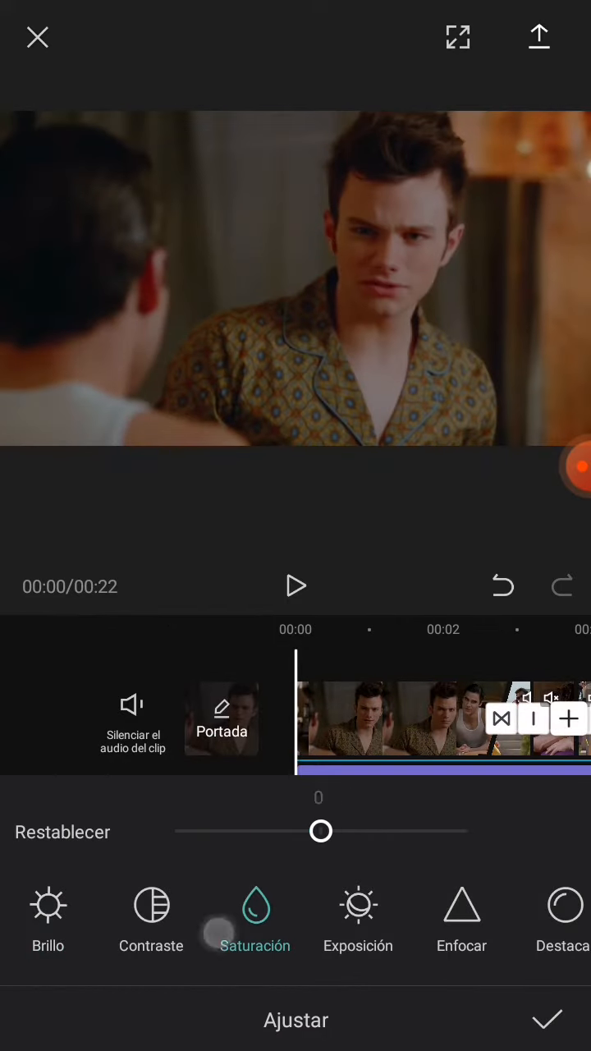
pyautogui.click(539, 36)
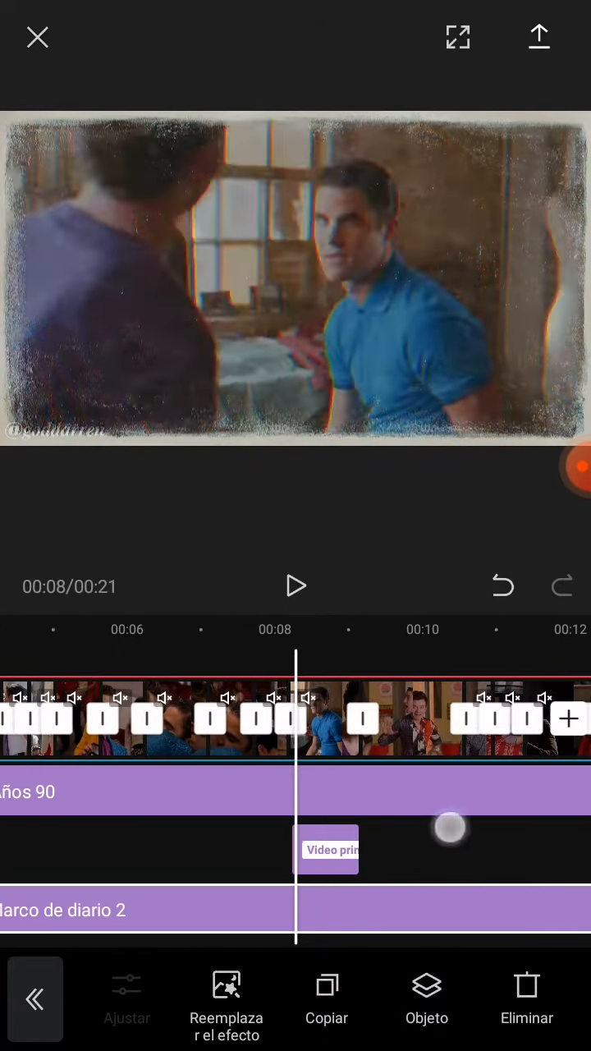
pyautogui.moveTo(447, 827); pyautogui.dragTo(381, 950)
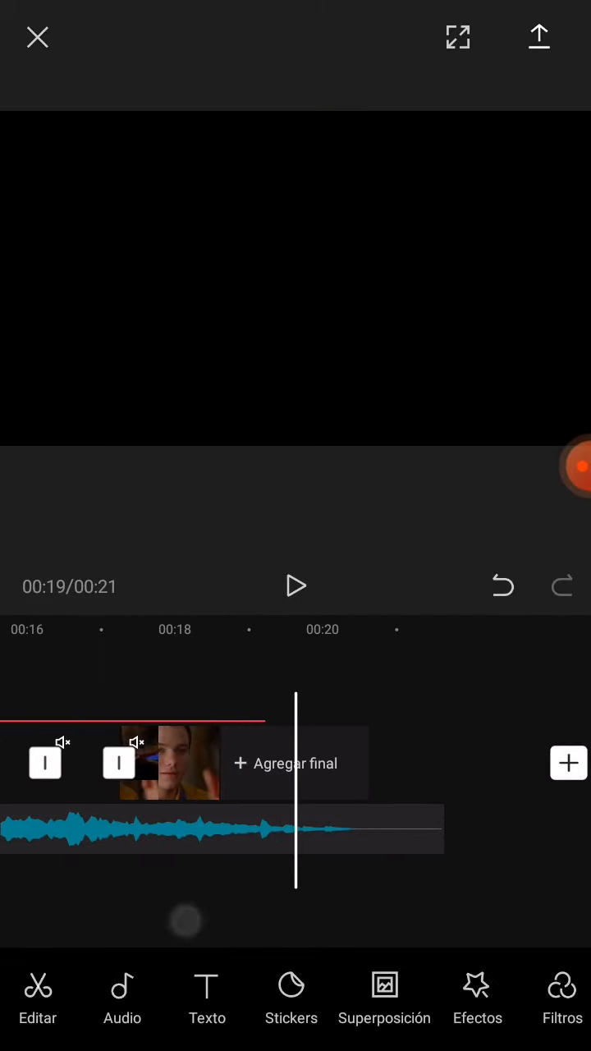
# Add a yellow 'Goddarren' title with 'Film' beneath it over the black ending
pyautogui.click(207, 994)
pyautogui.write('Goddarren')
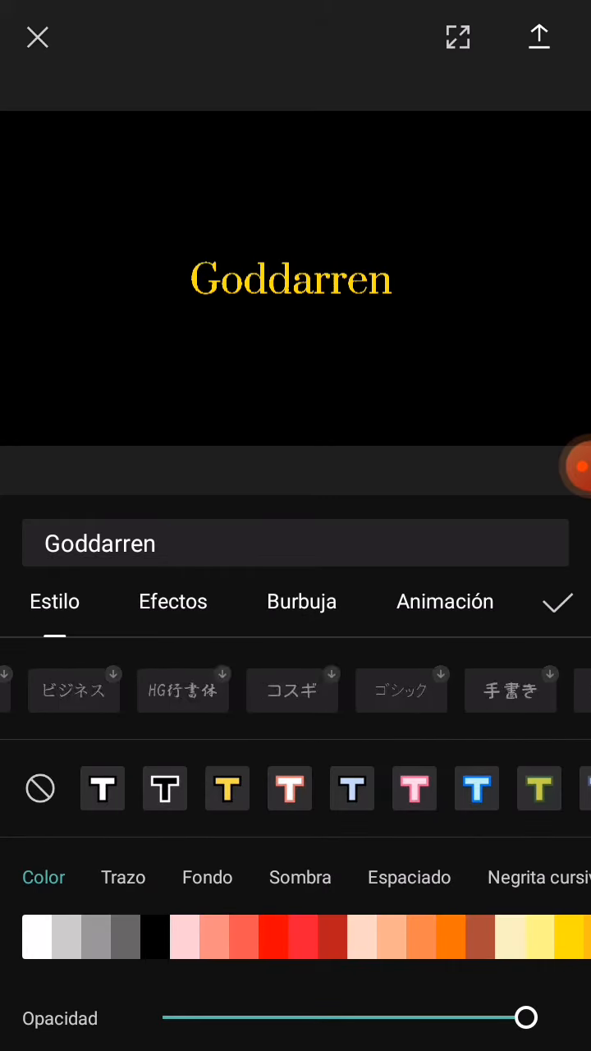
pyautogui.click(445, 601)
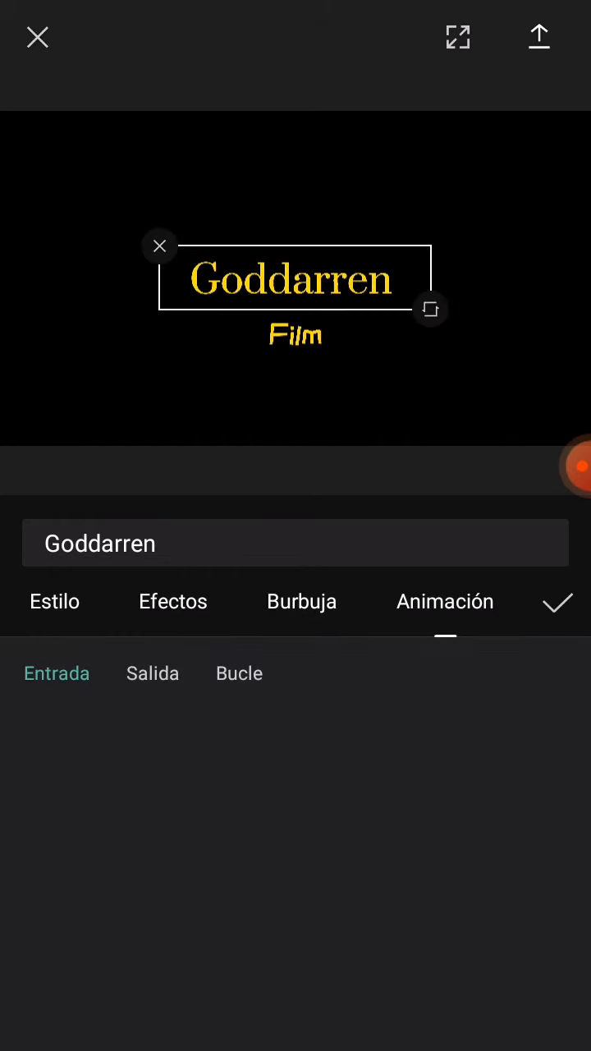